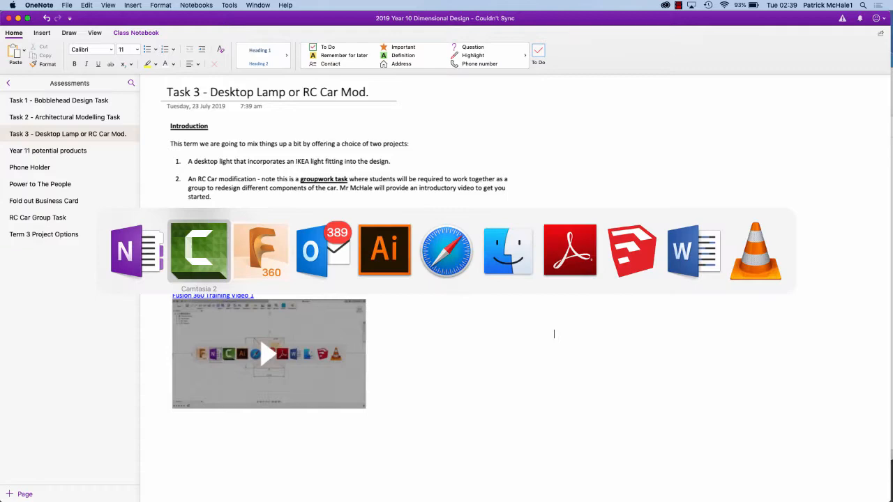
# Step: Switch from the OneNote task notes to the Eagles Pendant Light design in Fusion 360
pyautogui.click(260, 252)
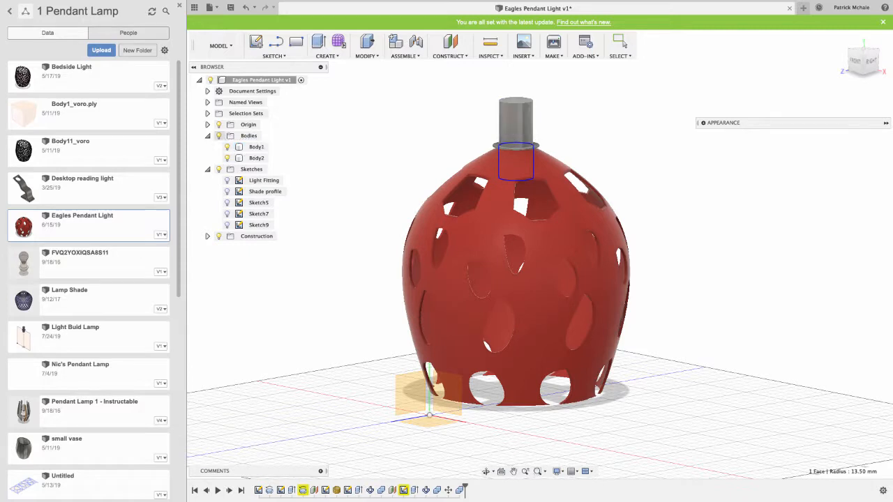
pyautogui.click(256, 157)
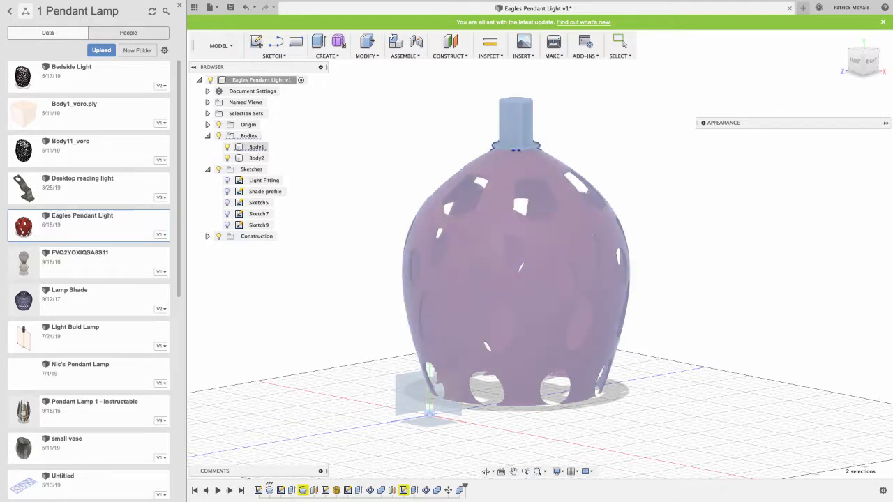
pyautogui.click(256, 158)
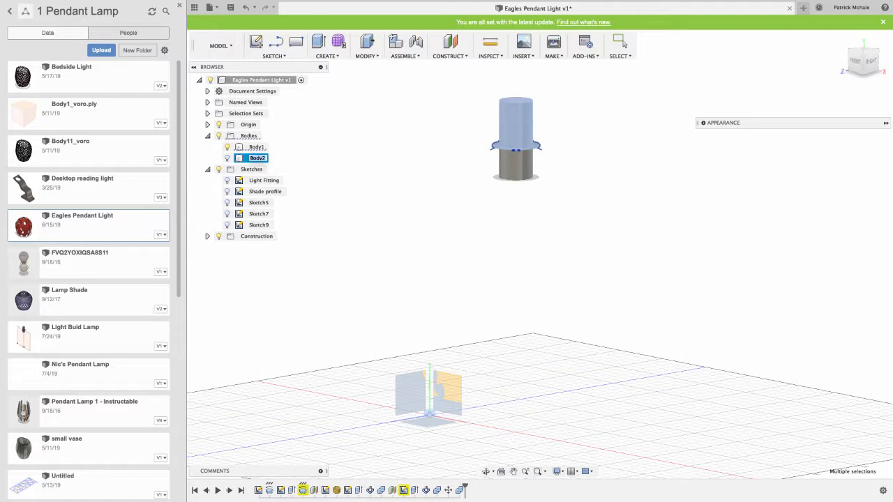
pyautogui.write('light')
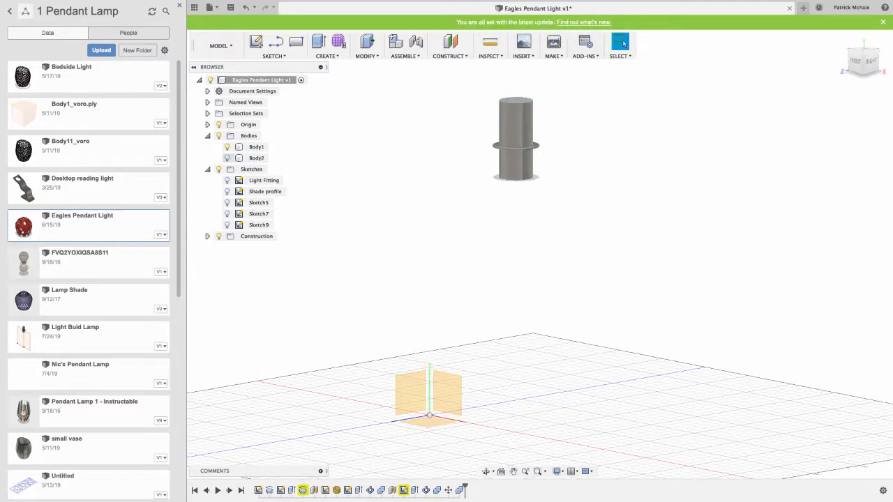
pyautogui.click(227, 158)
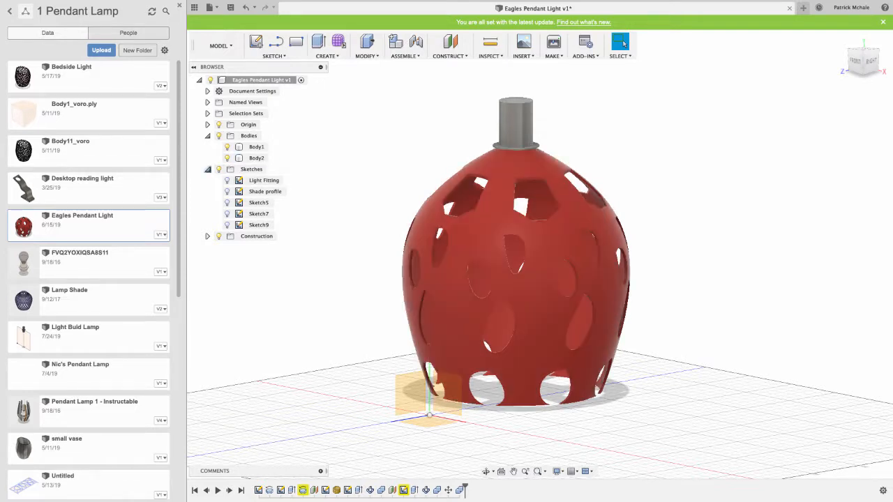
# Step: Show the Light Fitting sketch and return the Data Panel to the project list
pyautogui.click(207, 169)
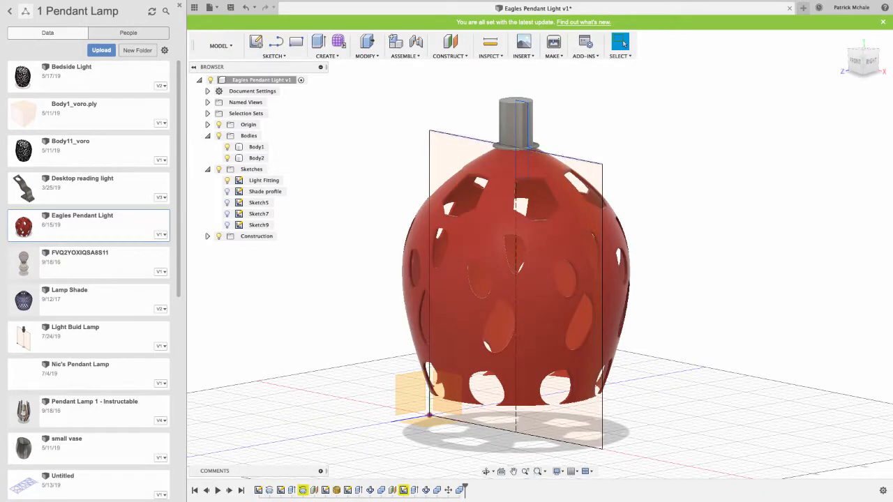
pyautogui.click(256, 158)
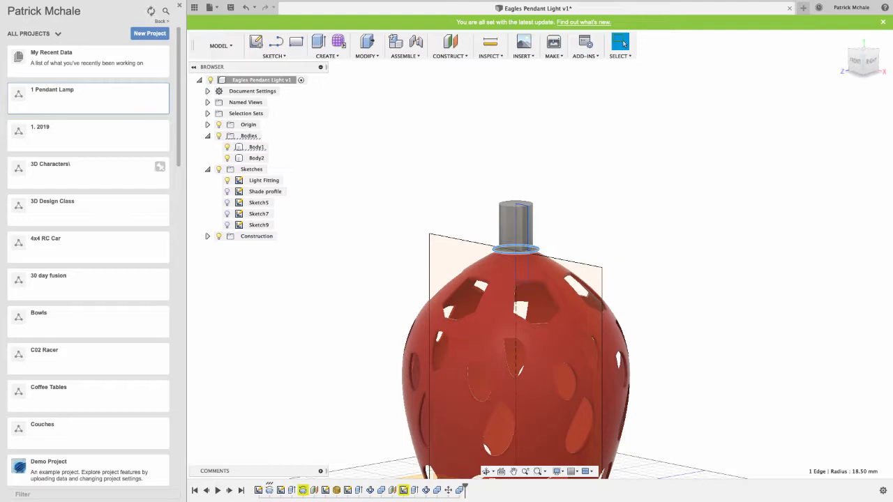
# Step: Hide the Data Panel so the Eagles Pendant Light design fills the window
pyautogui.scroll(-3)
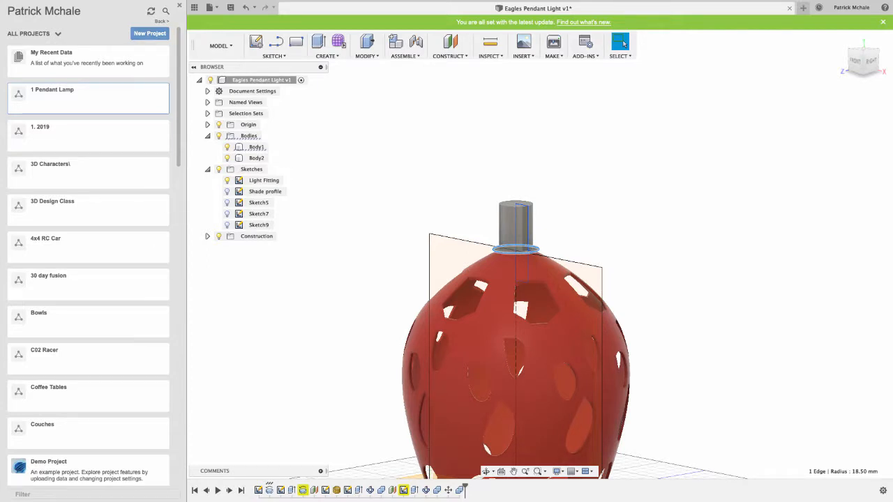
pyautogui.moveTo(149, 33)
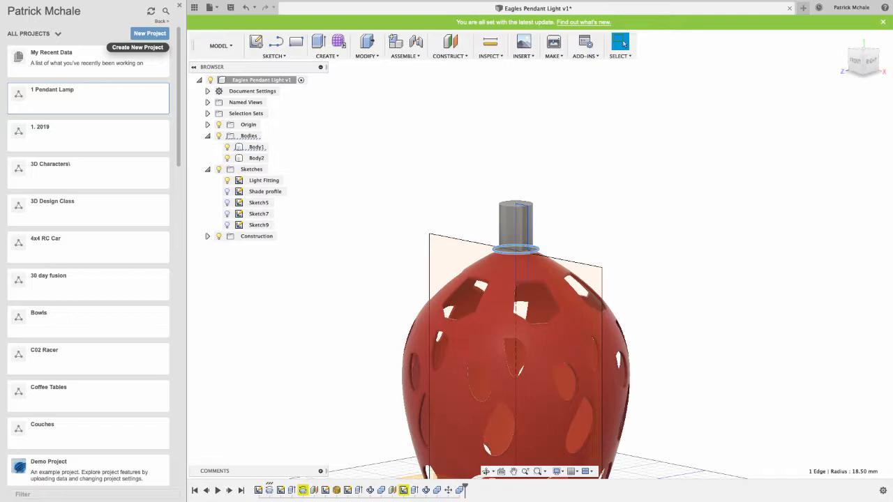
pyautogui.click(195, 8)
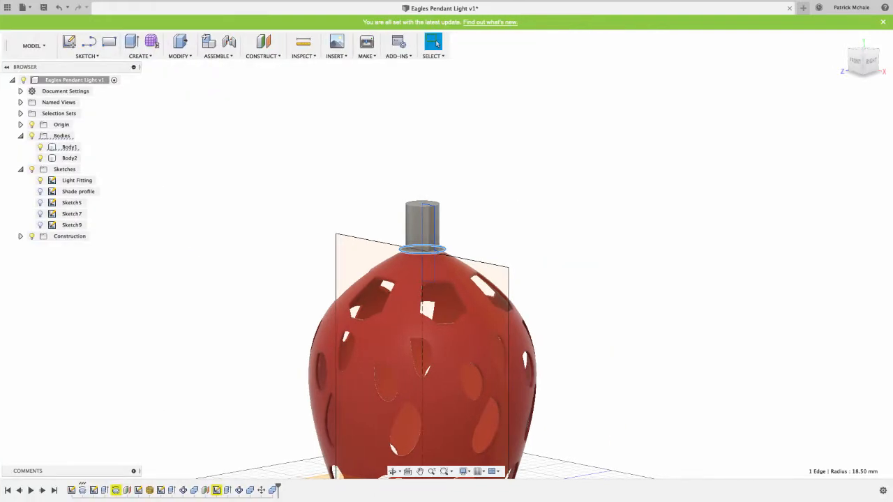
pyautogui.click(21, 135)
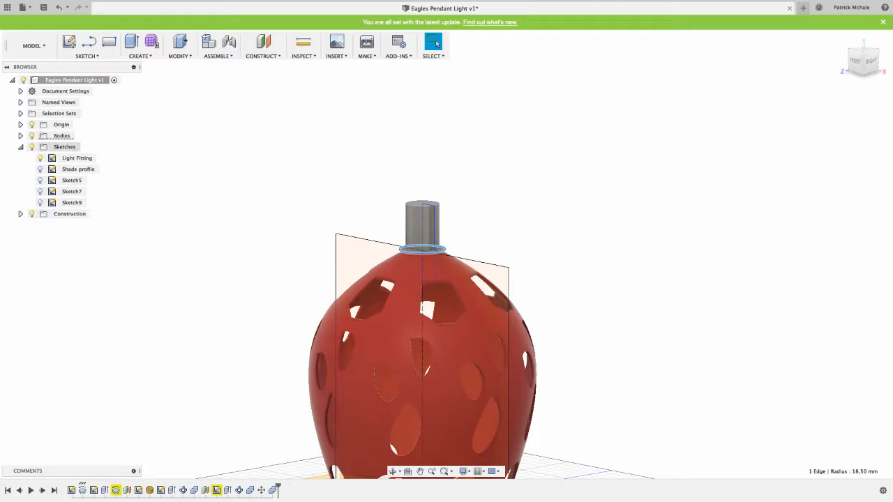
pyautogui.click(72, 180)
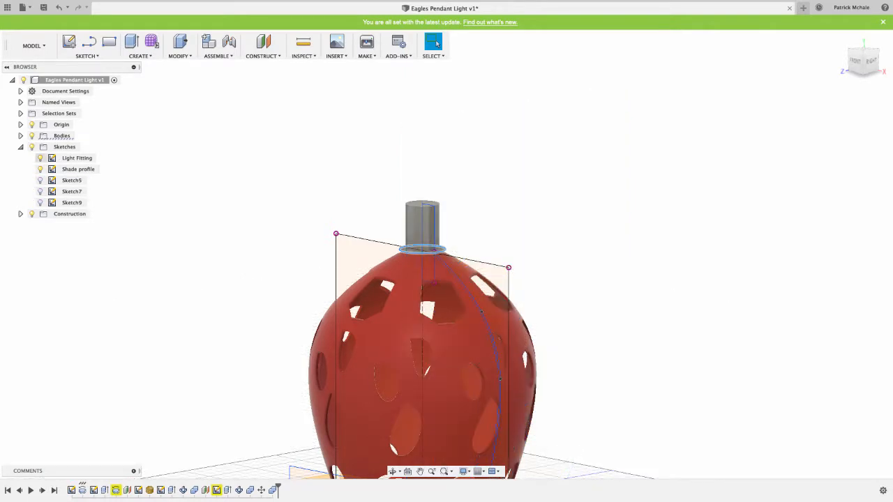
pyautogui.click(77, 169)
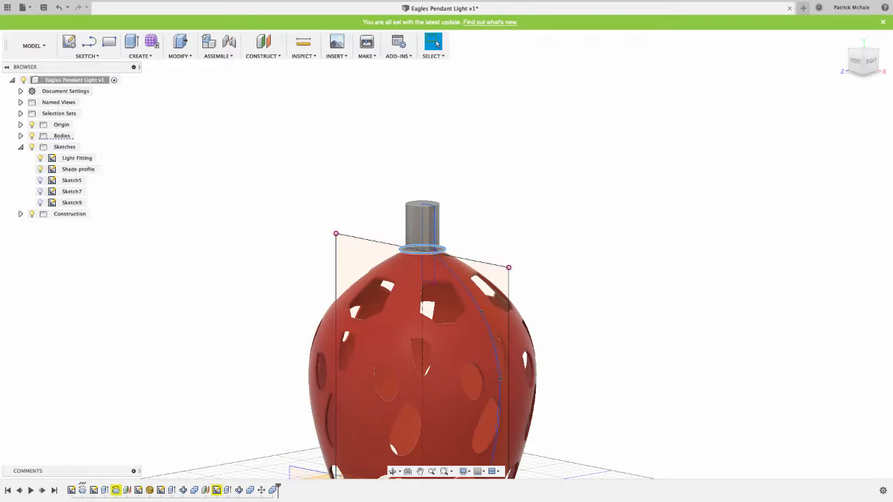
pyautogui.click(77, 158)
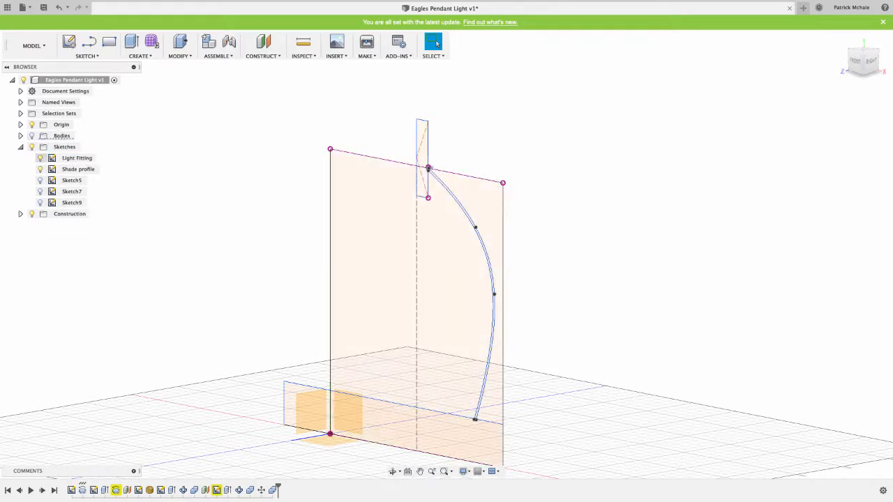
pyautogui.click(78, 168)
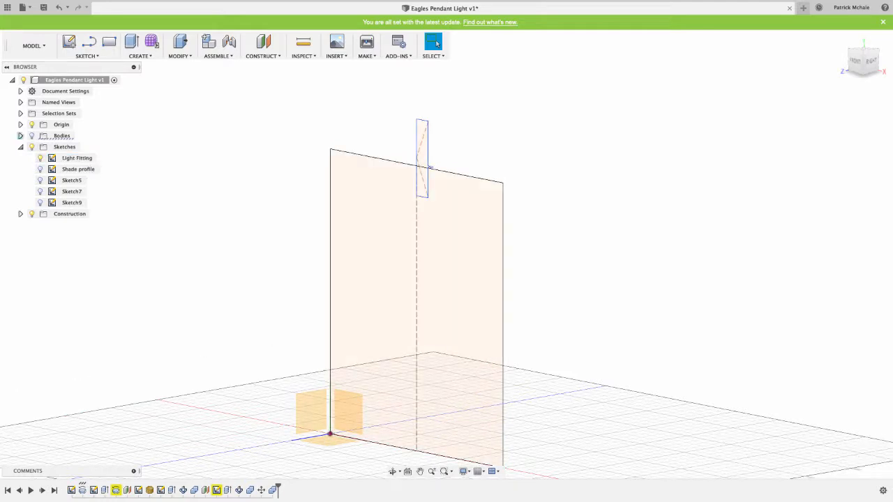
pyautogui.click(61, 136)
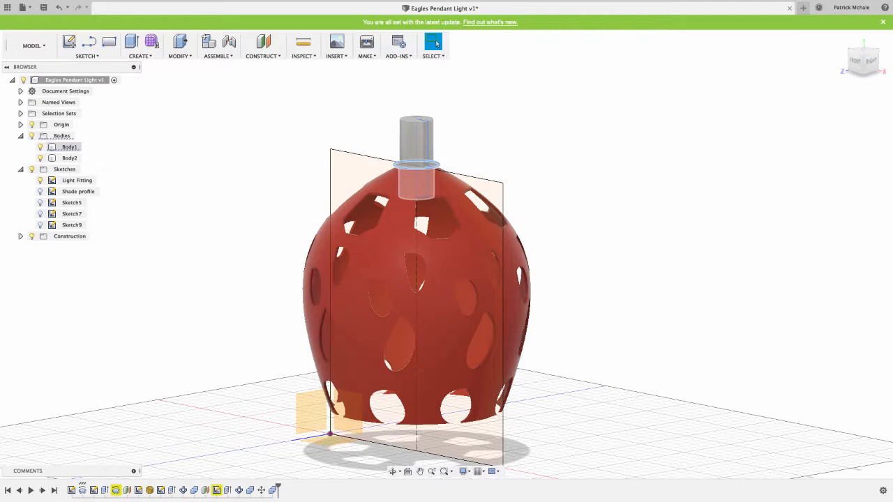
# Step: Hide the shade body (Body2) and open Appearance for the light fitting Body1
pyautogui.click(69, 158)
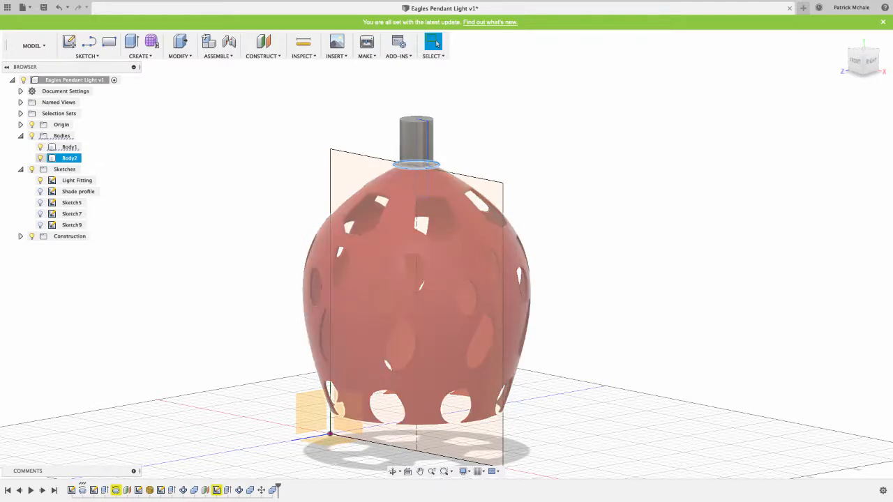
pyautogui.click(39, 158)
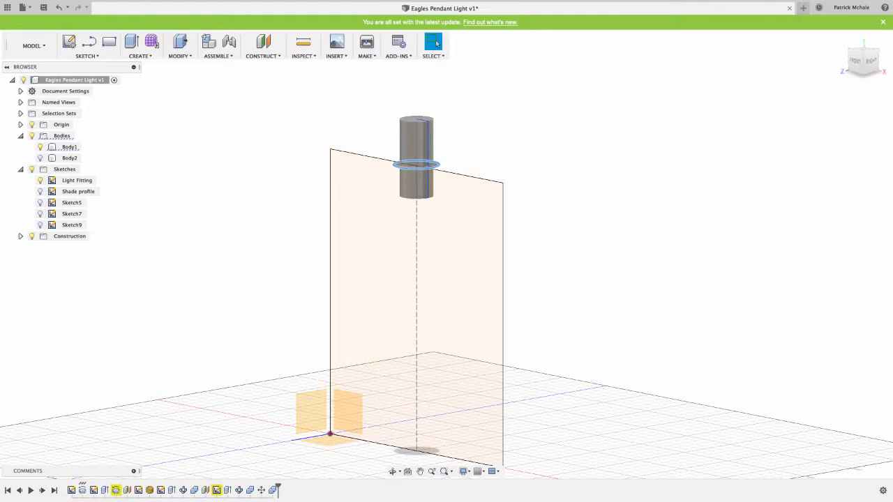
pyautogui.click(76, 180)
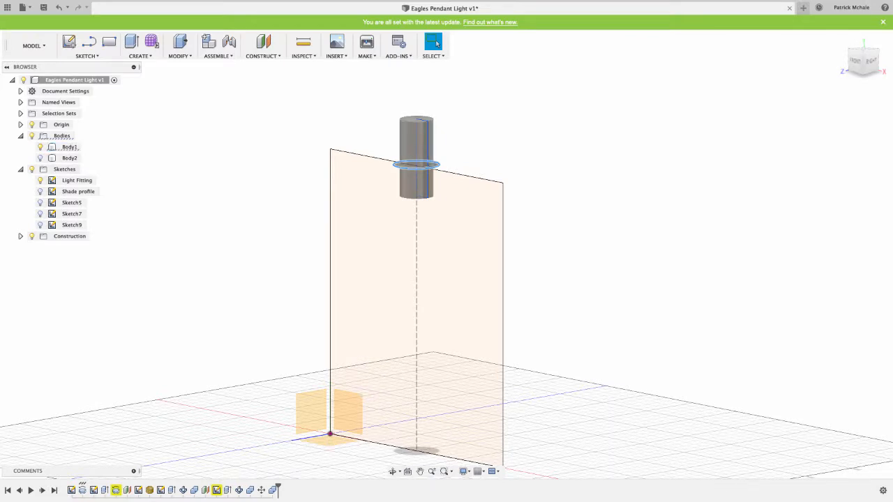
pyautogui.click(69, 146)
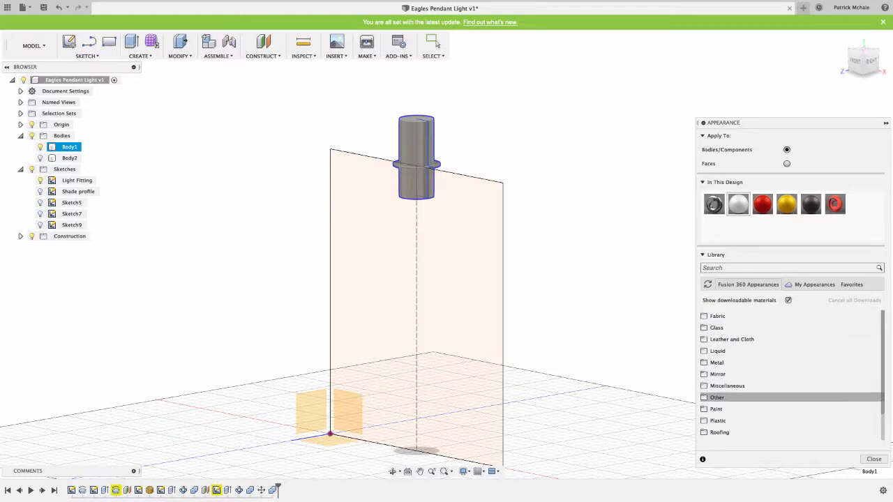
# Step: Apply Paint - Metallic (Silver) from the Paint library to the light fitting body
pyautogui.click(716, 409)
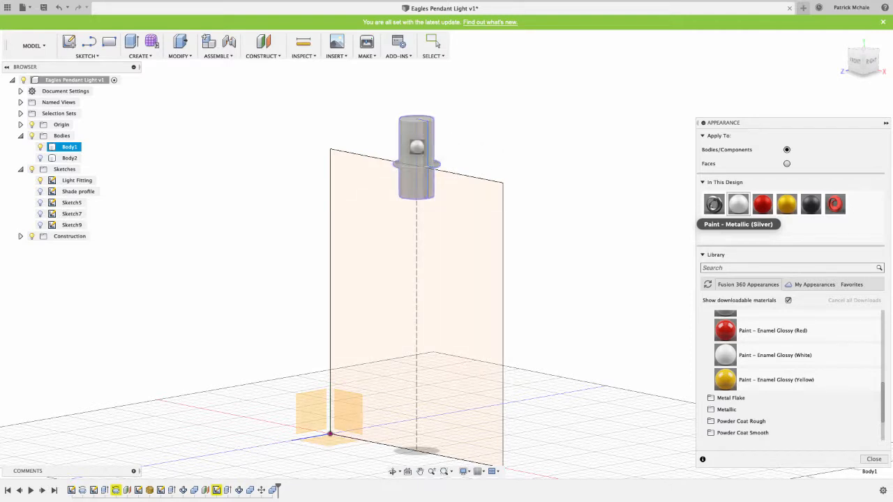
pyautogui.click(416, 161)
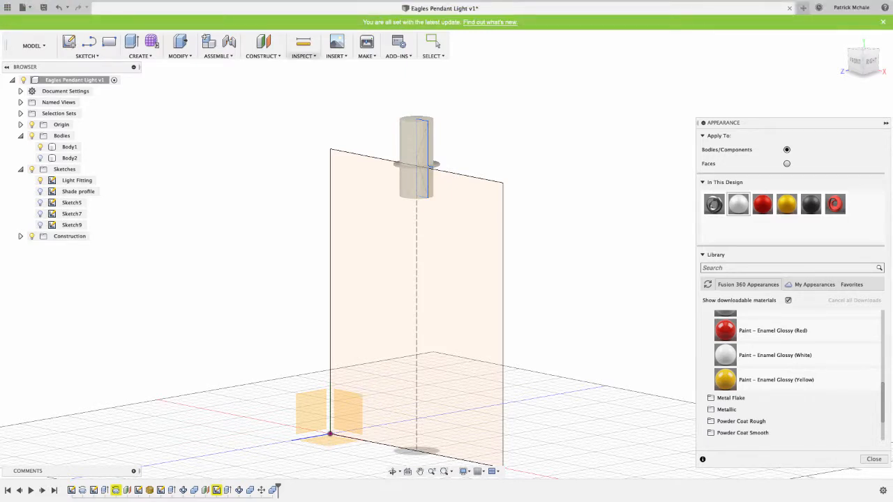
pyautogui.click(75, 4)
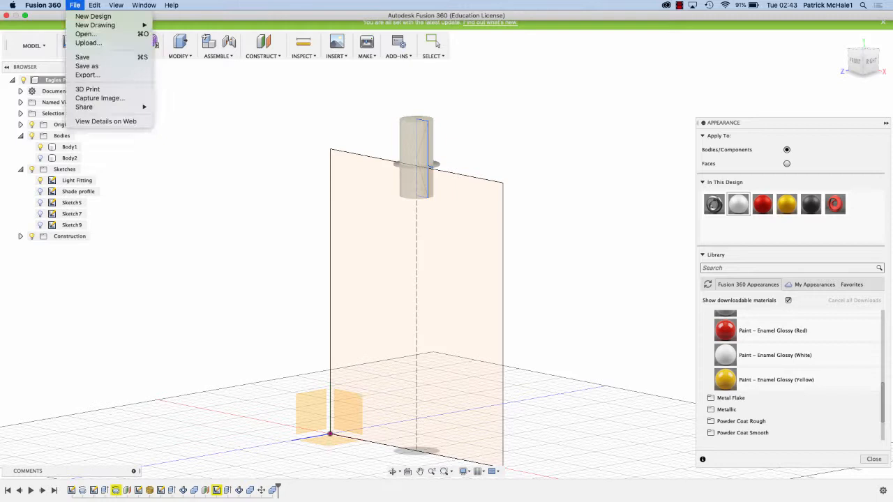
# Step: Create a new untitled design and start a sketch on its front XY plane
pyautogui.click(74, 5)
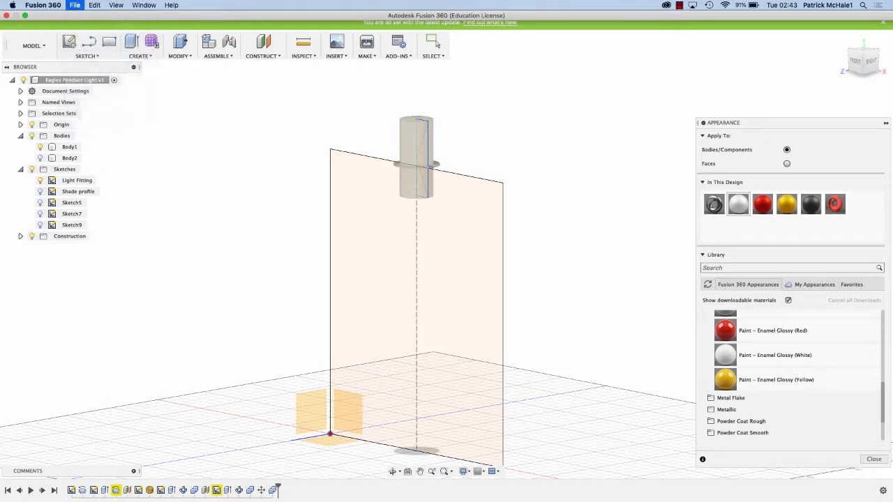
pyautogui.click(803, 8)
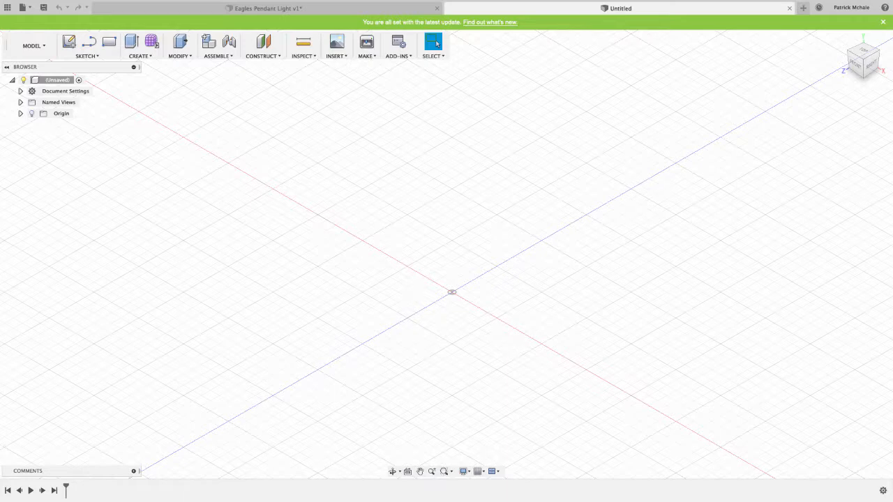
pyautogui.click(61, 113)
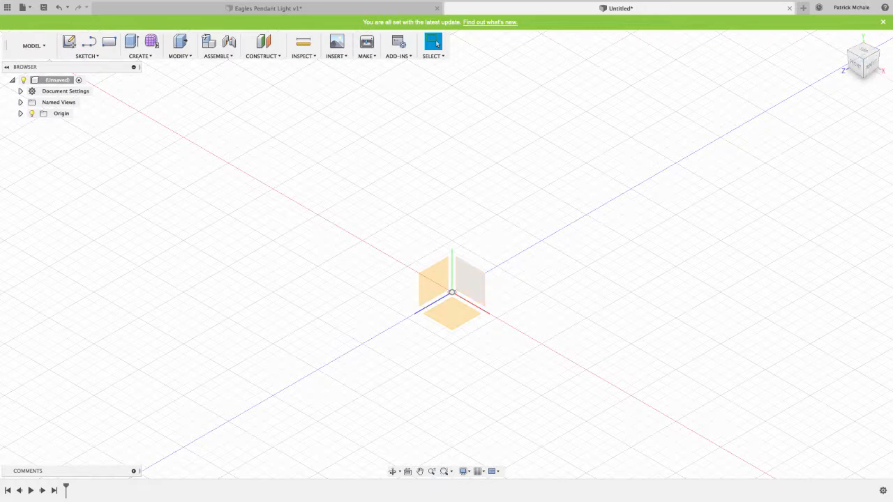
pyautogui.moveTo(69, 41)
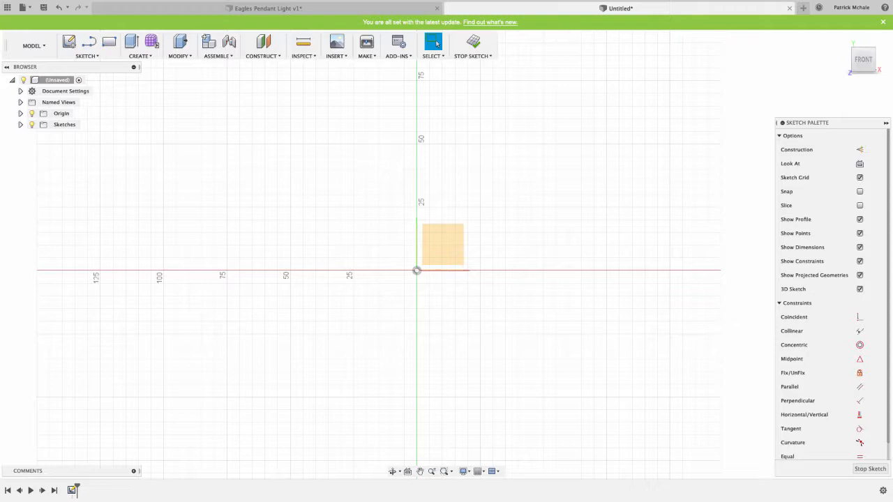
# Step: Draw a tall rectangle from the origin with a small flange rectangle beside it
pyautogui.click(86, 56)
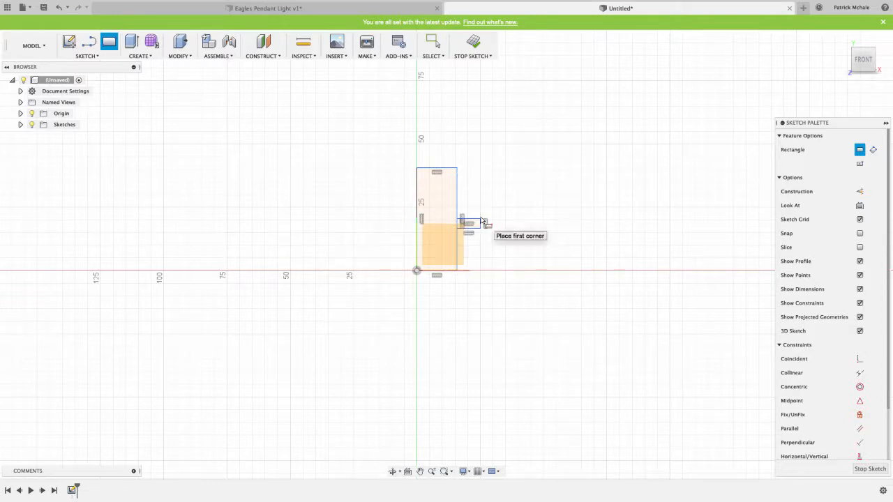
pyautogui.moveTo(426, 229)
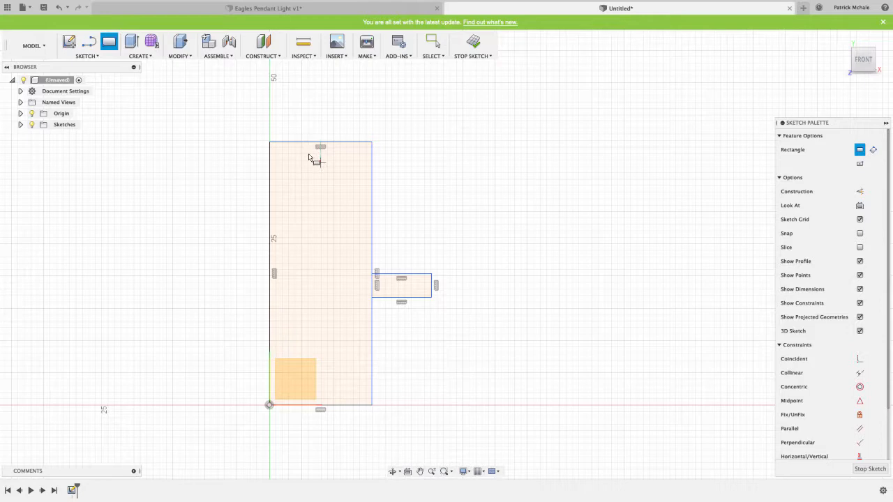
pyautogui.moveTo(311, 155)
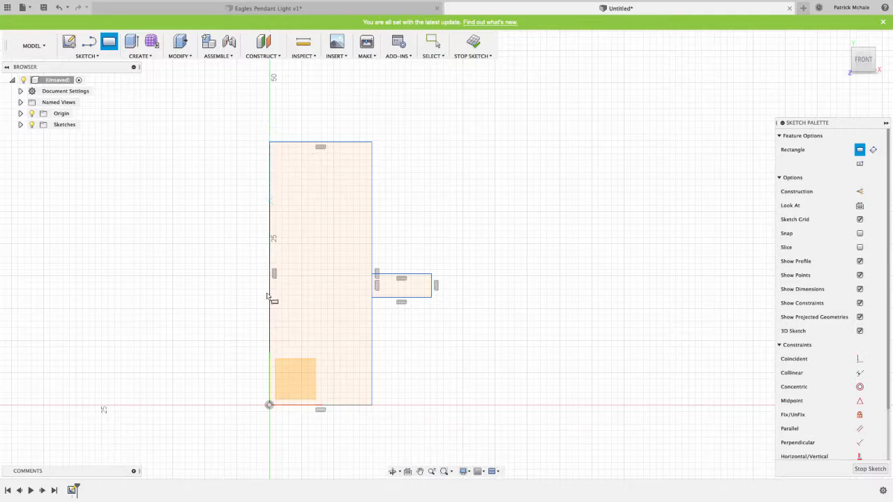
# Step: In Eagles Pendant Light, hide the sketch plane and open the Light Fitting sketch for editing
pyautogui.click(472, 45)
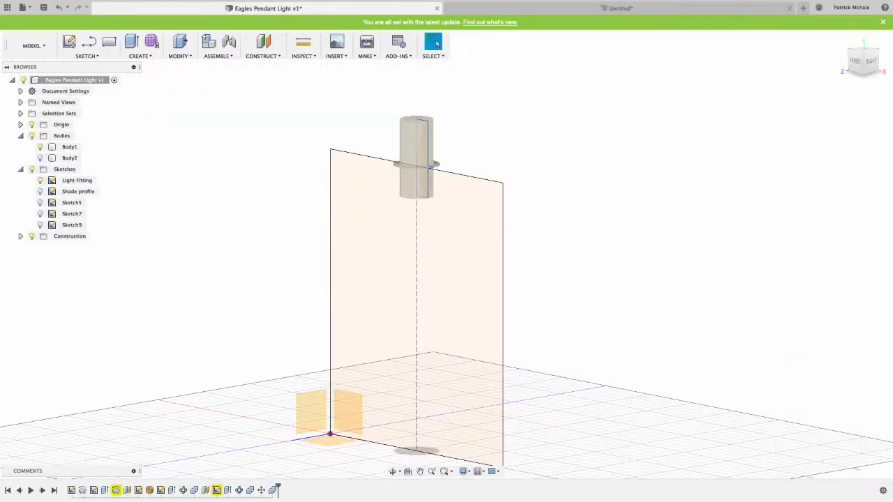
pyautogui.click(72, 202)
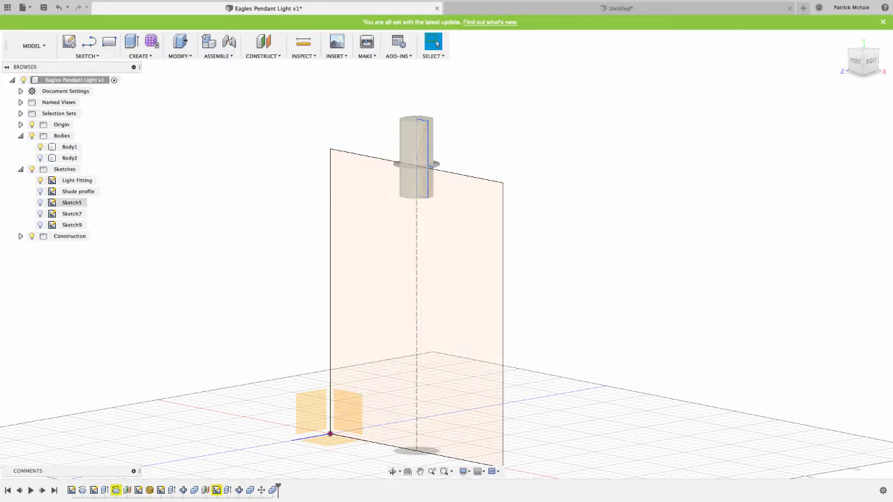
pyautogui.click(78, 180)
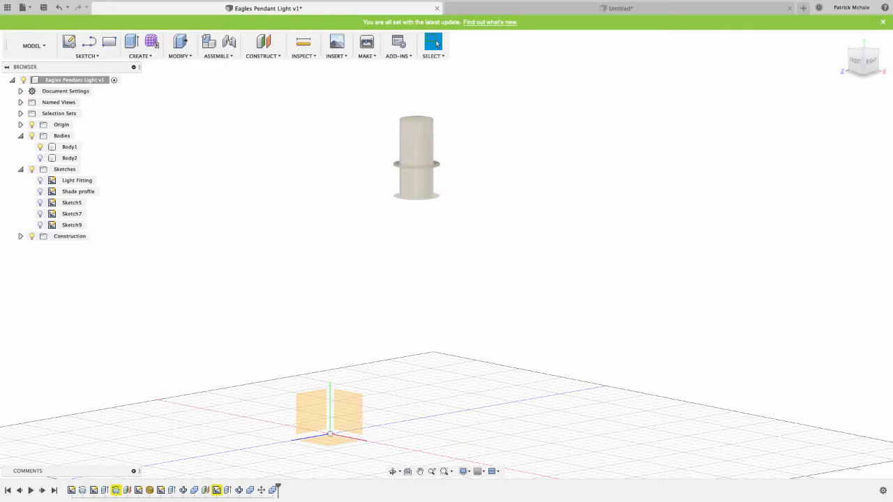
pyautogui.rightClick(77, 180)
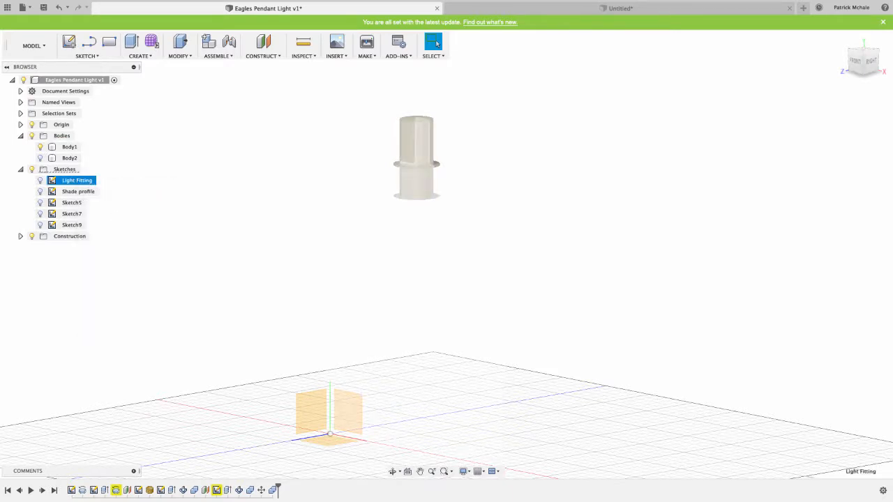
pyautogui.doubleClick(77, 180)
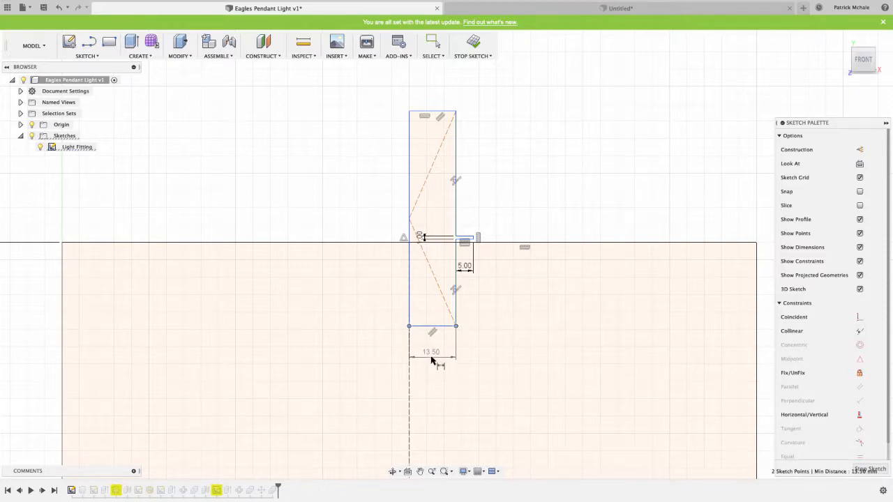
# Step: Set the Light Fitting sketch's bottom width to 14 mm
pyautogui.doubleClick(430, 351)
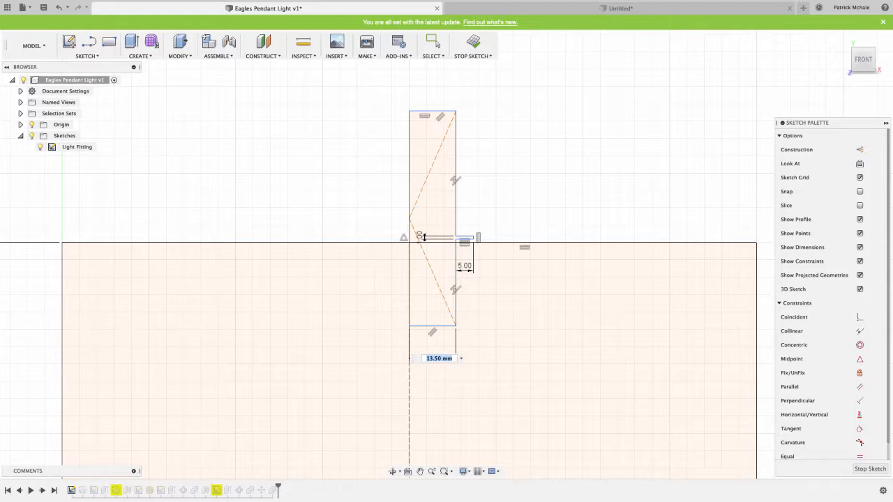
pyautogui.write('14.00')
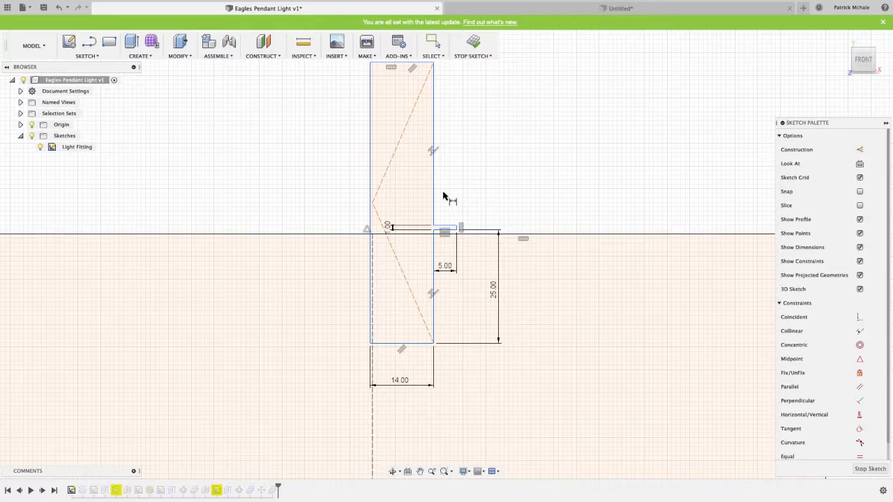
pyautogui.moveTo(403, 242)
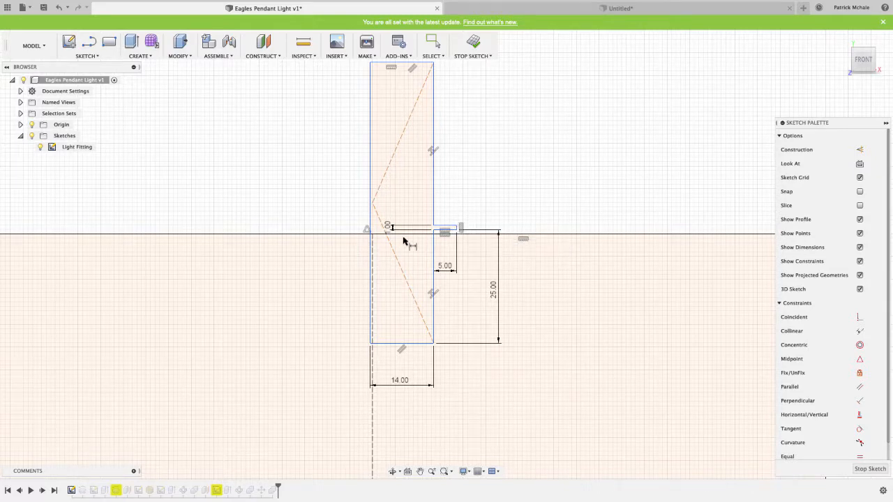
pyautogui.moveTo(388, 230)
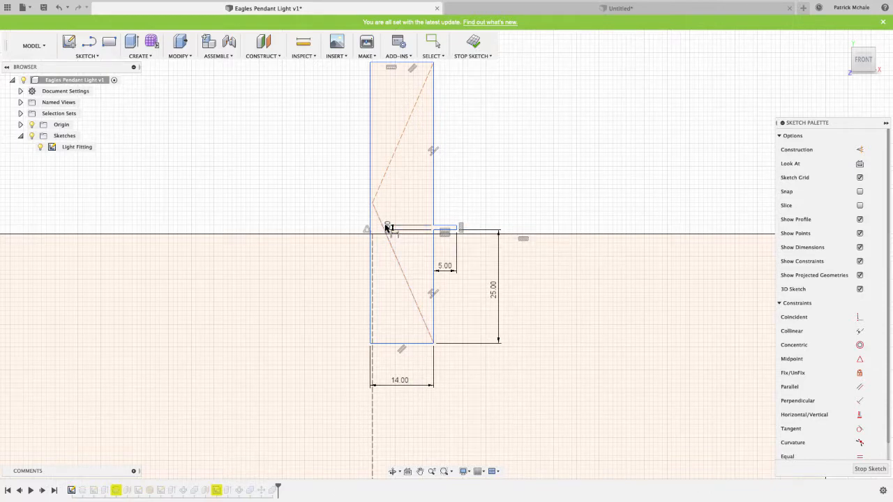
pyautogui.moveTo(545, 360)
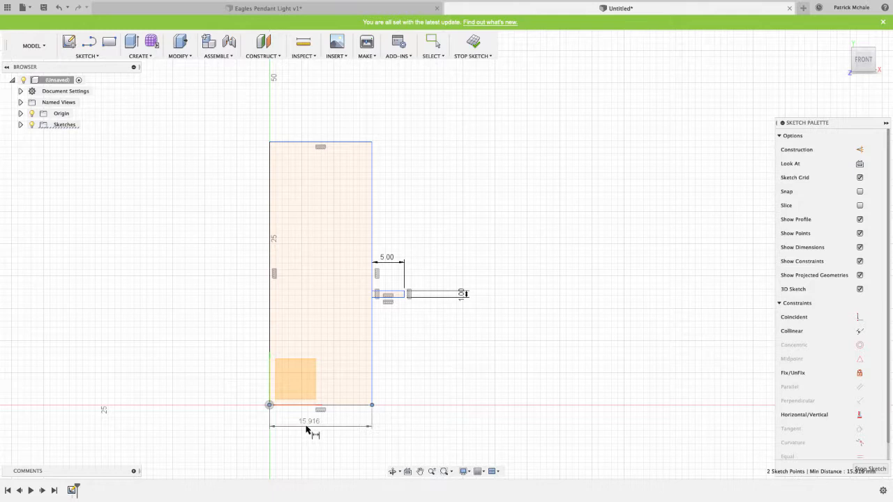
# Step: Dimension the new sketch: bottom width 14 mm and top-to-flange 20 mm
pyautogui.doubleClick(309, 421)
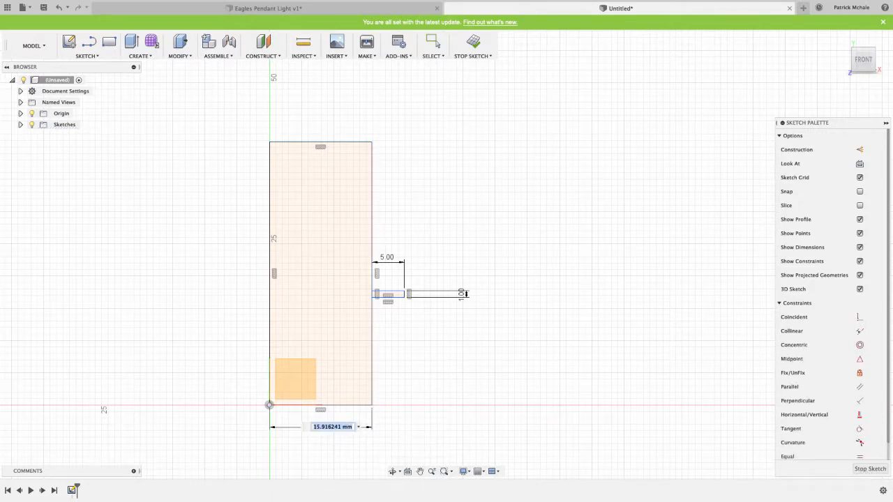
pyautogui.write('14.00')
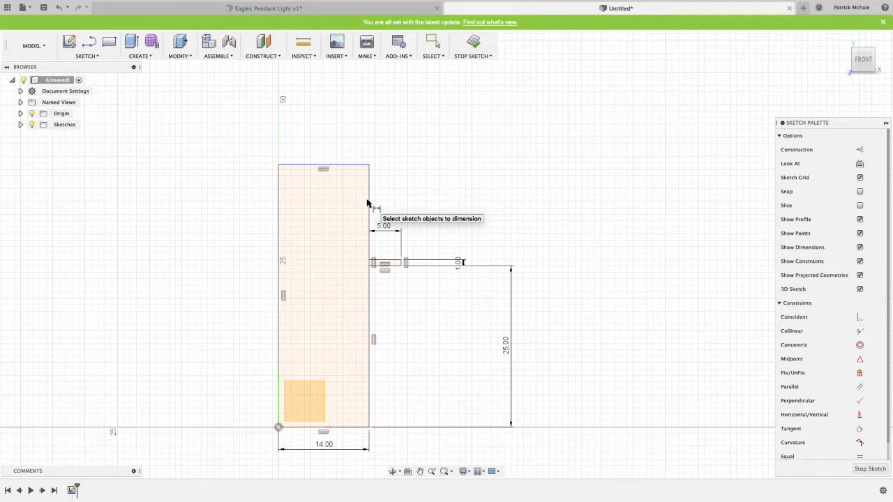
pyautogui.moveTo(415, 251)
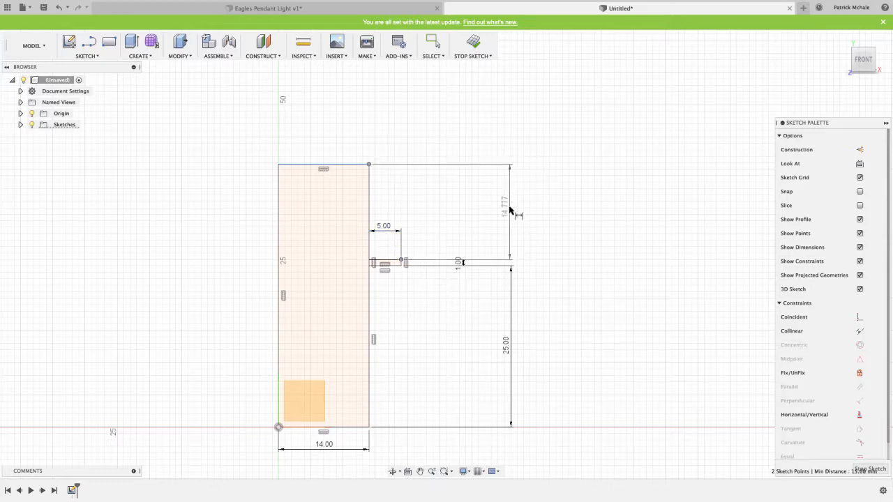
pyautogui.write('20.00')
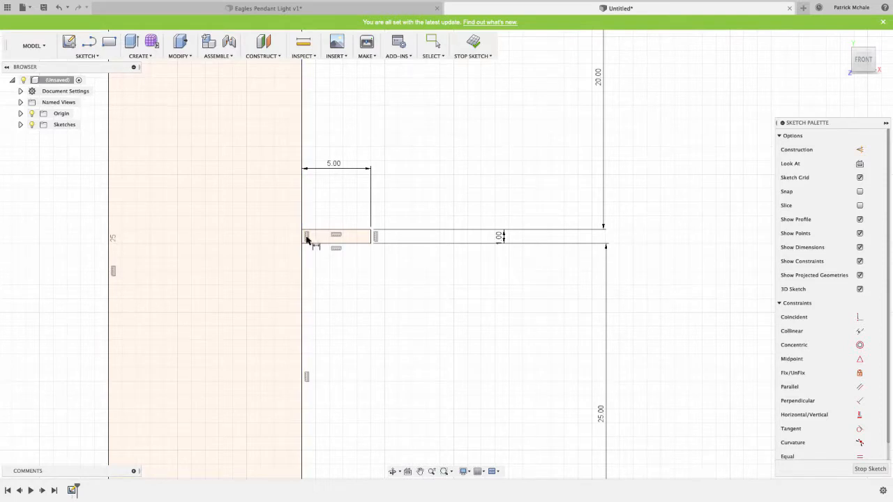
pyautogui.moveTo(354, 311)
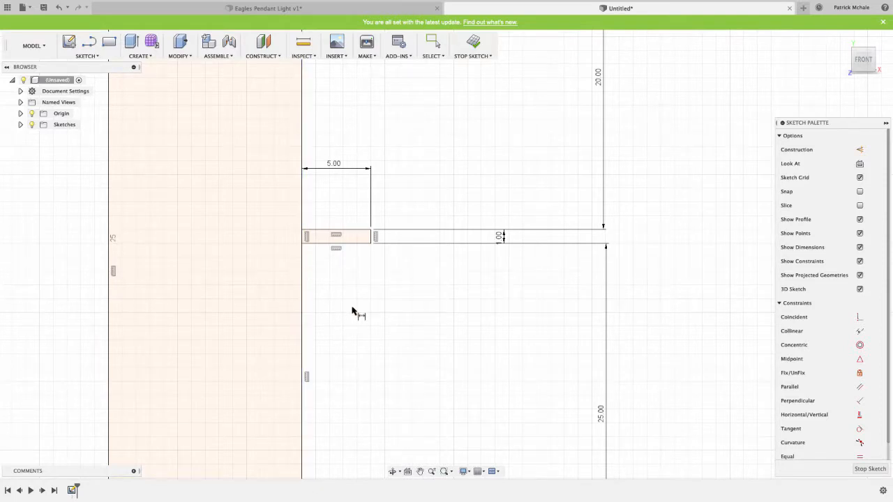
pyautogui.moveTo(353, 311)
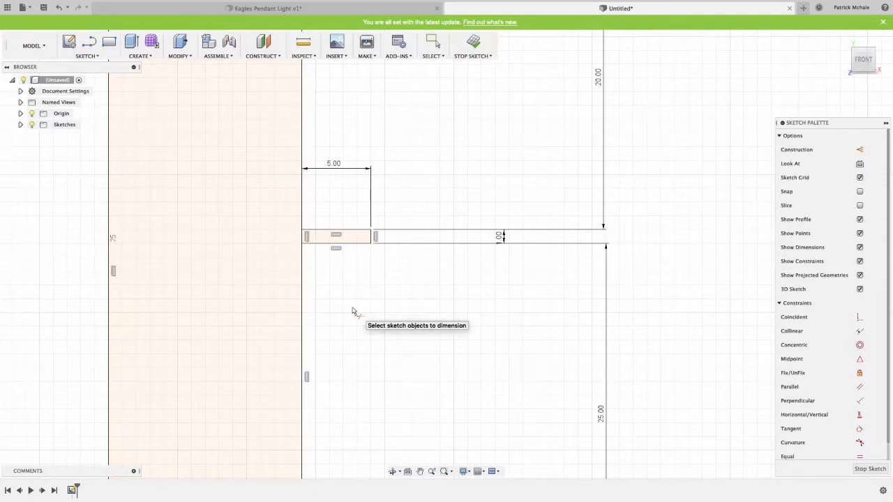
# Step: Trim the line between body and flange into one outline, then stop the sketch
pyautogui.click(87, 46)
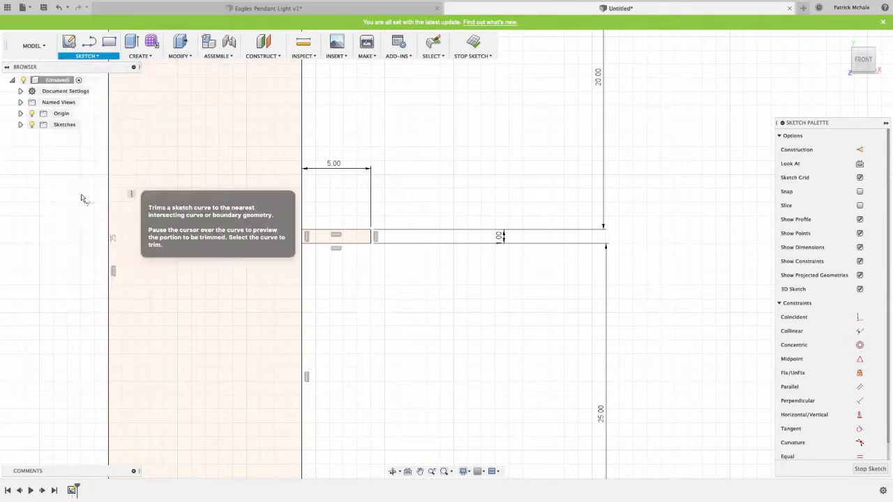
pyautogui.click(304, 240)
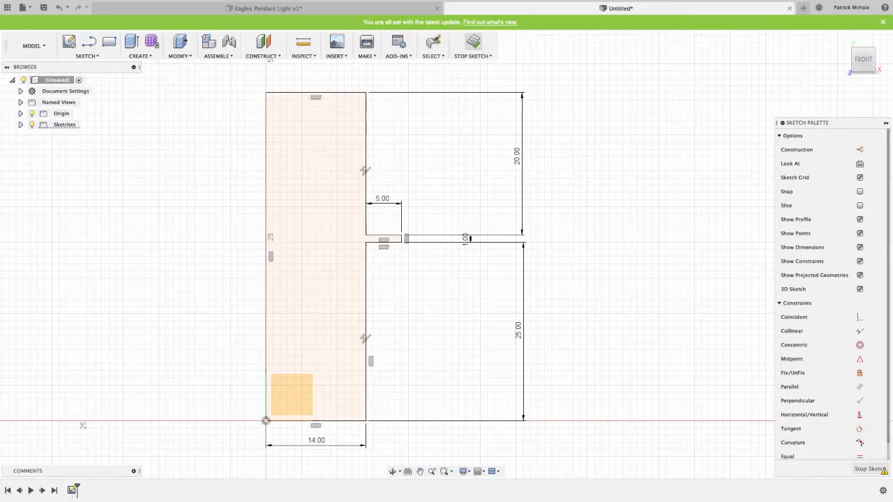
pyautogui.click(471, 44)
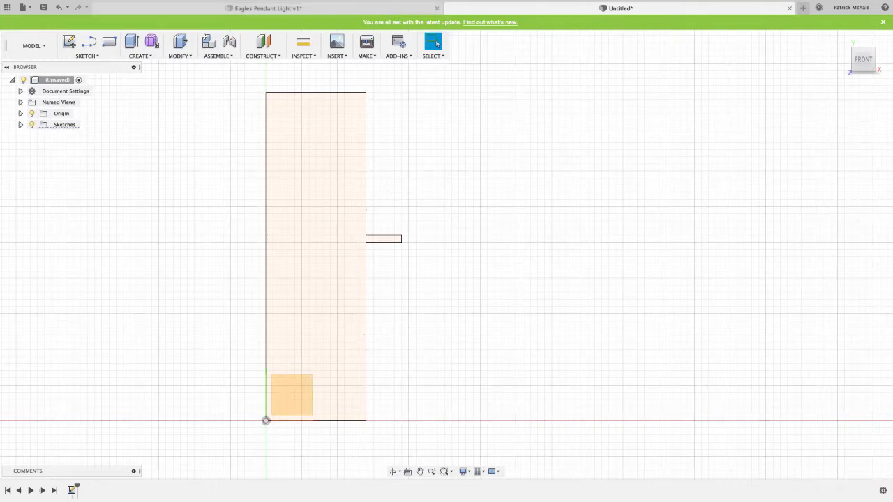
# Step: Revolve the profile 360° about the inner vertical edge into a solid fitting
pyautogui.click(139, 47)
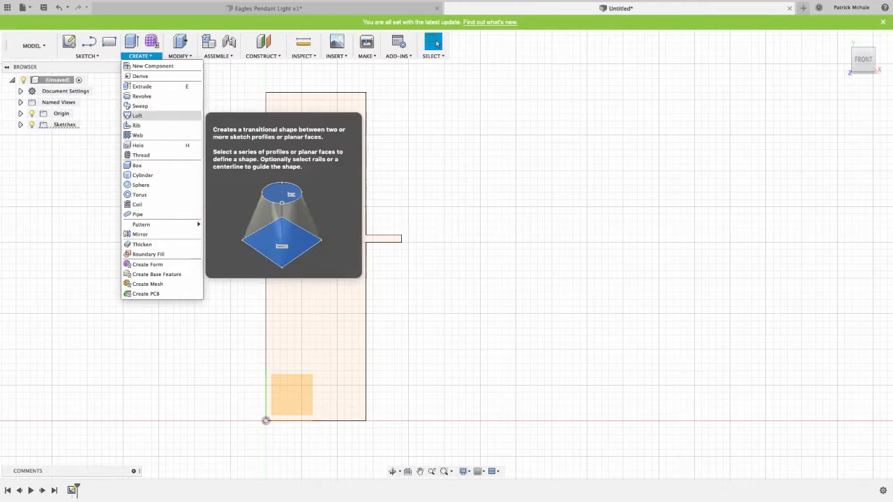
pyautogui.click(141, 95)
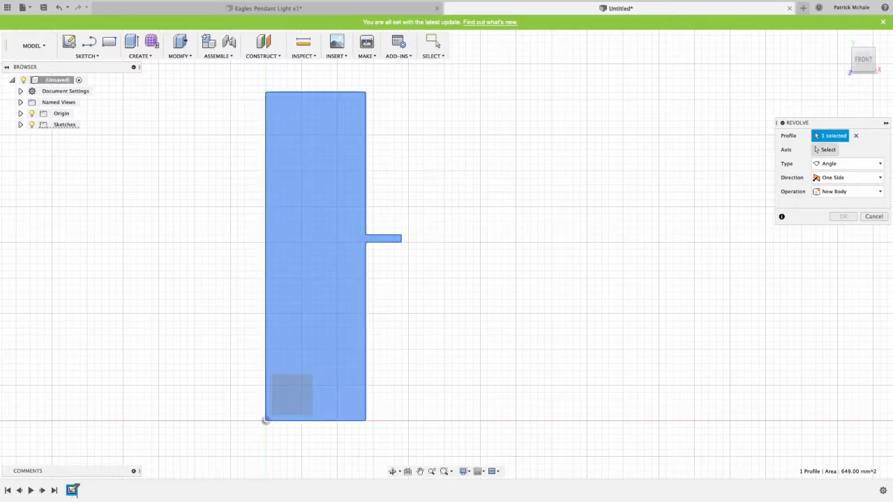
pyautogui.click(828, 149)
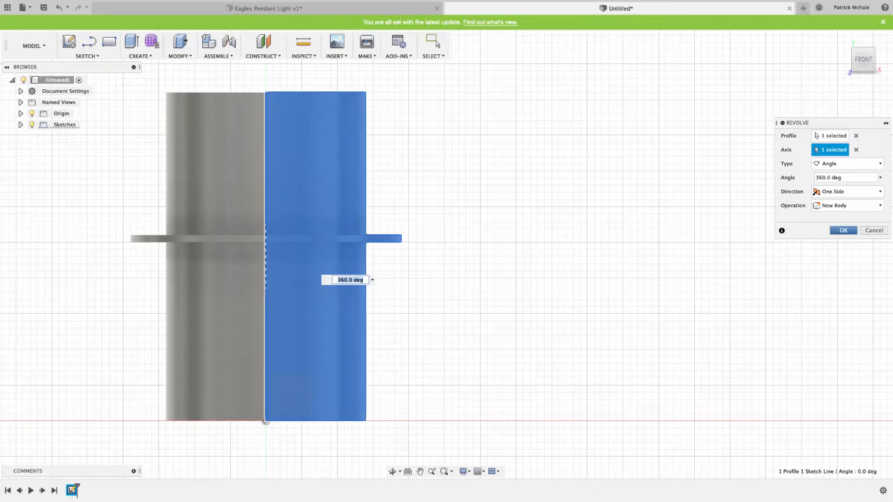
pyautogui.click(843, 230)
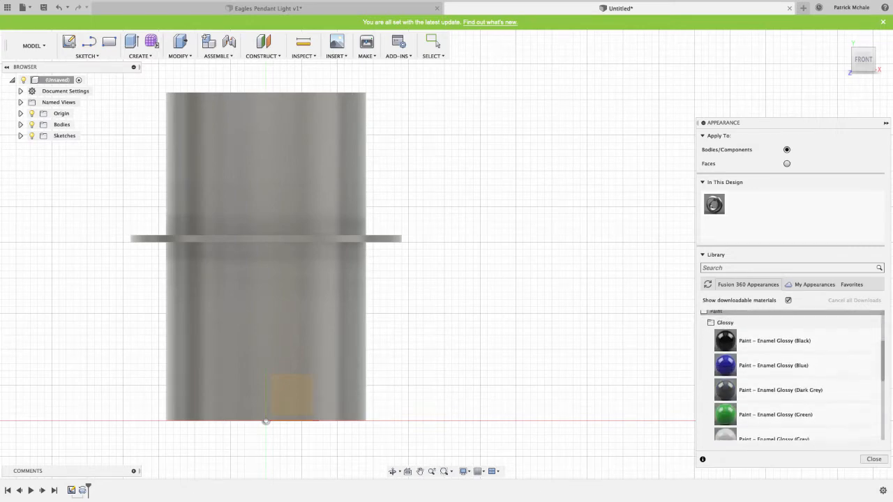
# Step: Scroll the Appearance library toward the glossy green enamel paint
pyautogui.scroll(-3)
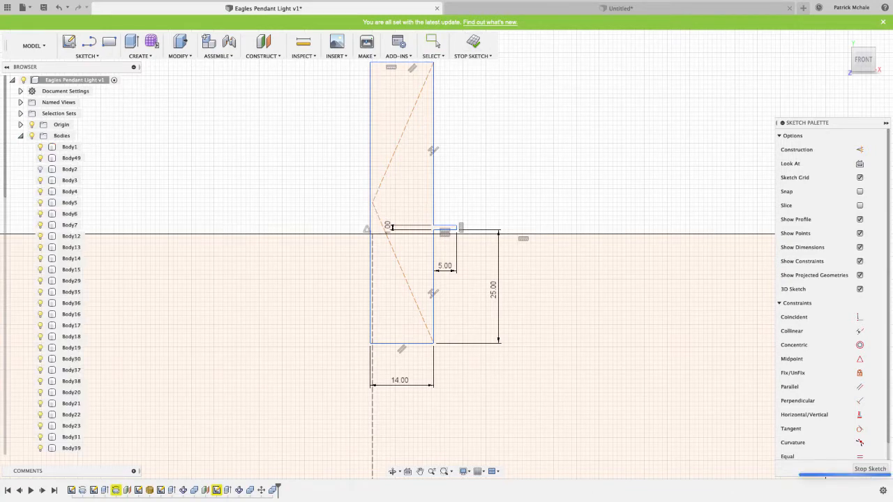
# Step: Exit the Light Fitting sketch and select shade Body2 and its outer face
pyautogui.click(472, 44)
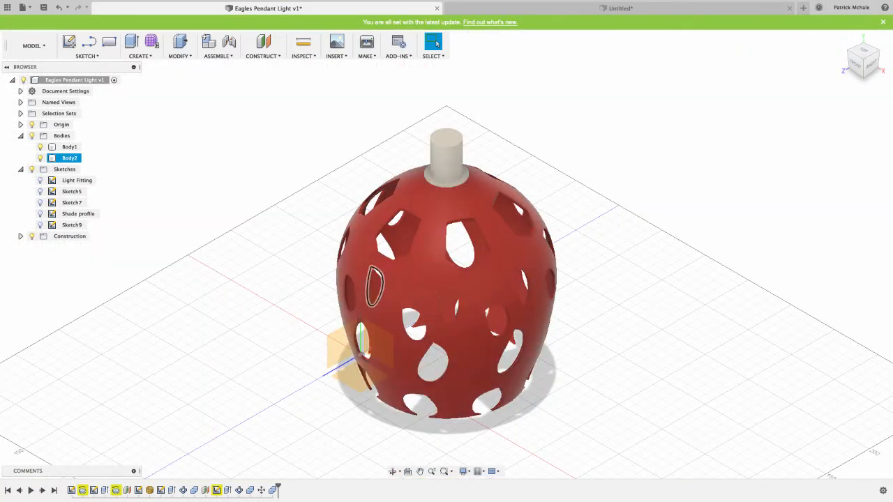
pyautogui.click(68, 147)
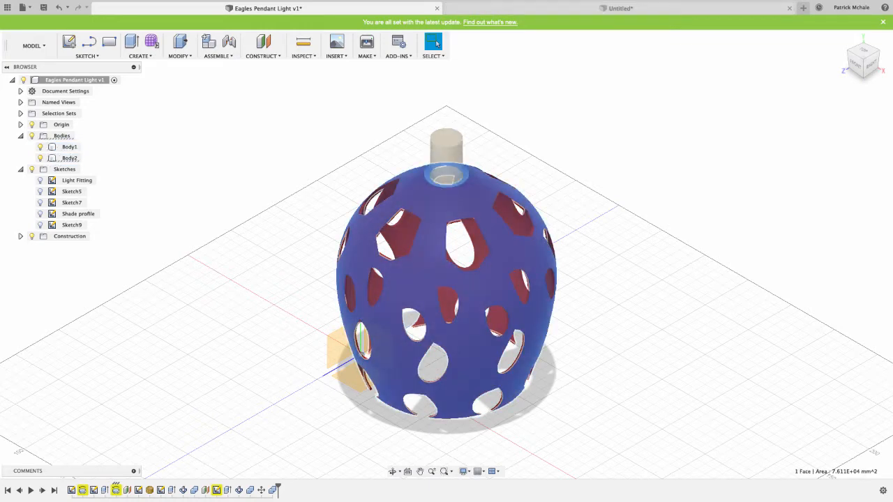
pyautogui.click(619, 8)
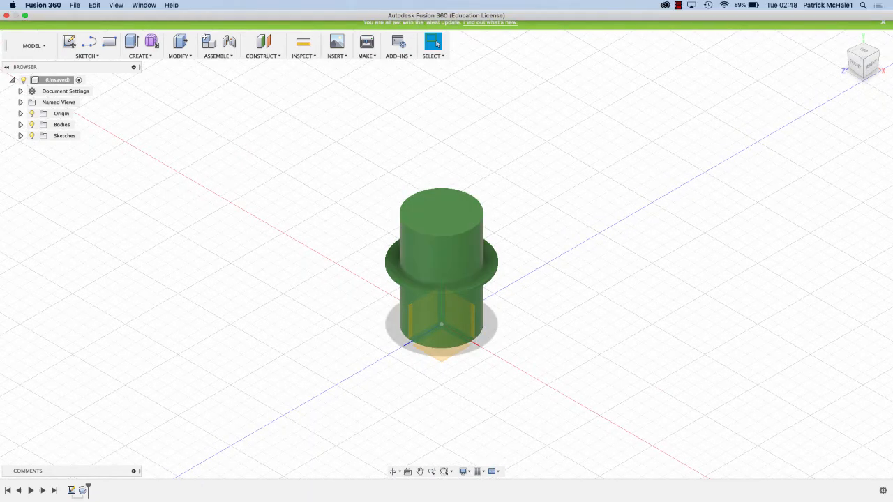
# Step: Switch to the Untitled design tab showing the green revolved fitting
pyautogui.click(678, 5)
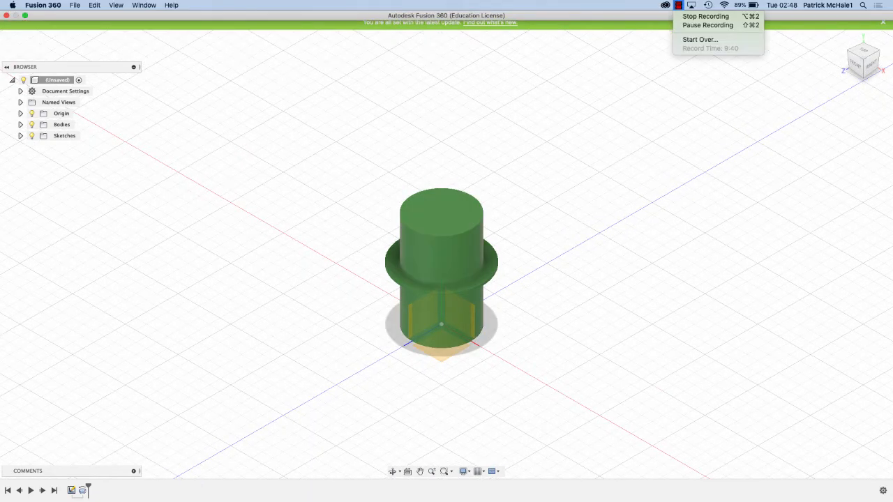